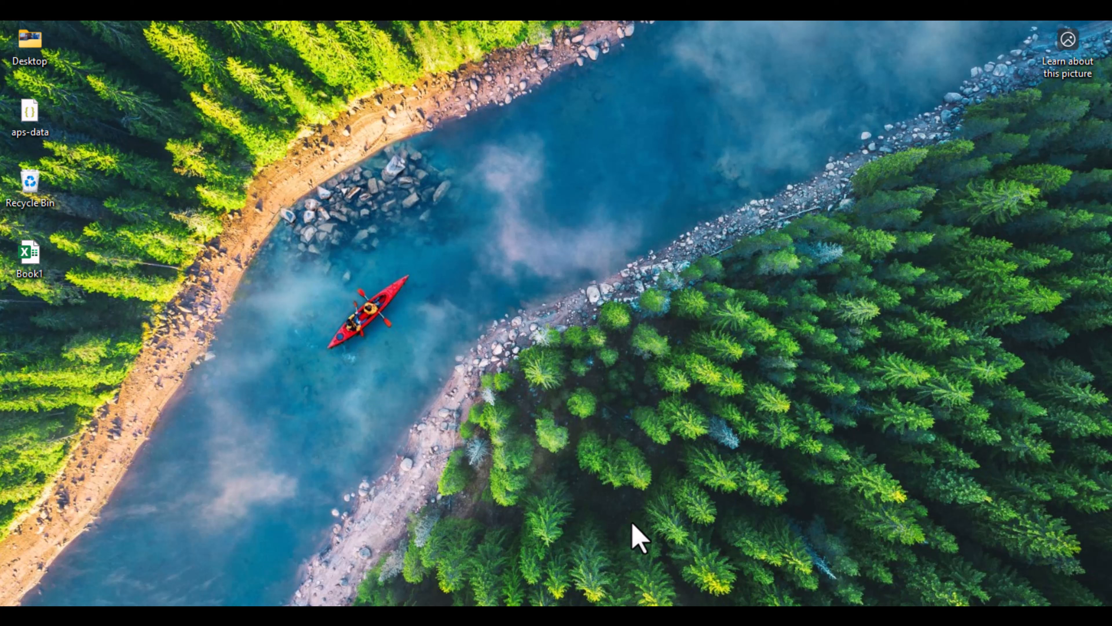
mouse_move(630, 567)
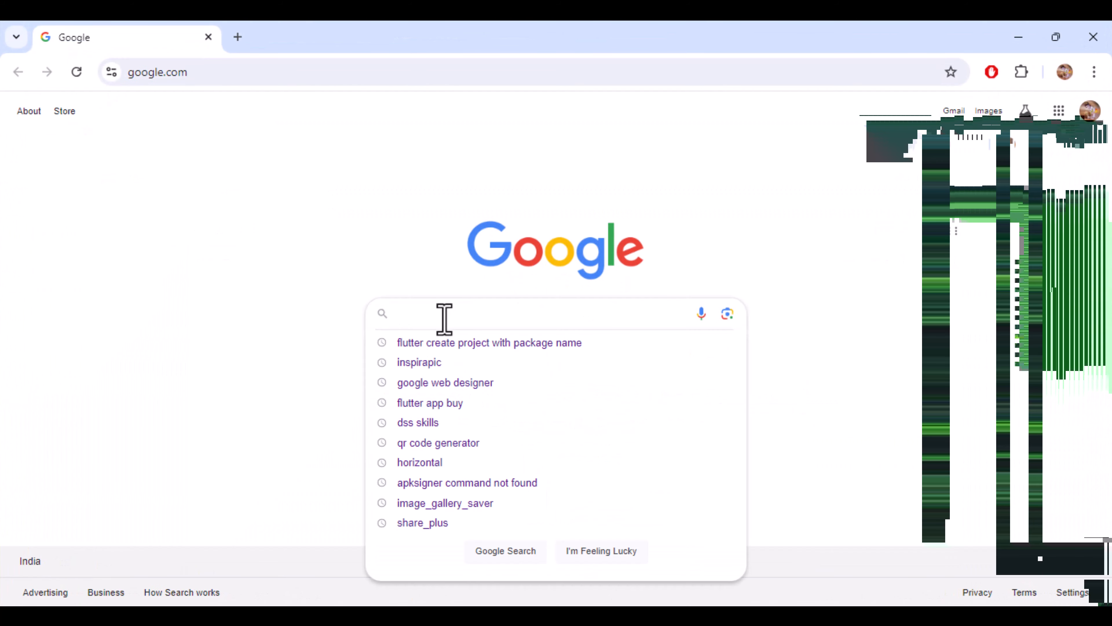
Find Google Play via a 'playstore' search, browse Apps and copy the Crafto app's title
text(playstore)
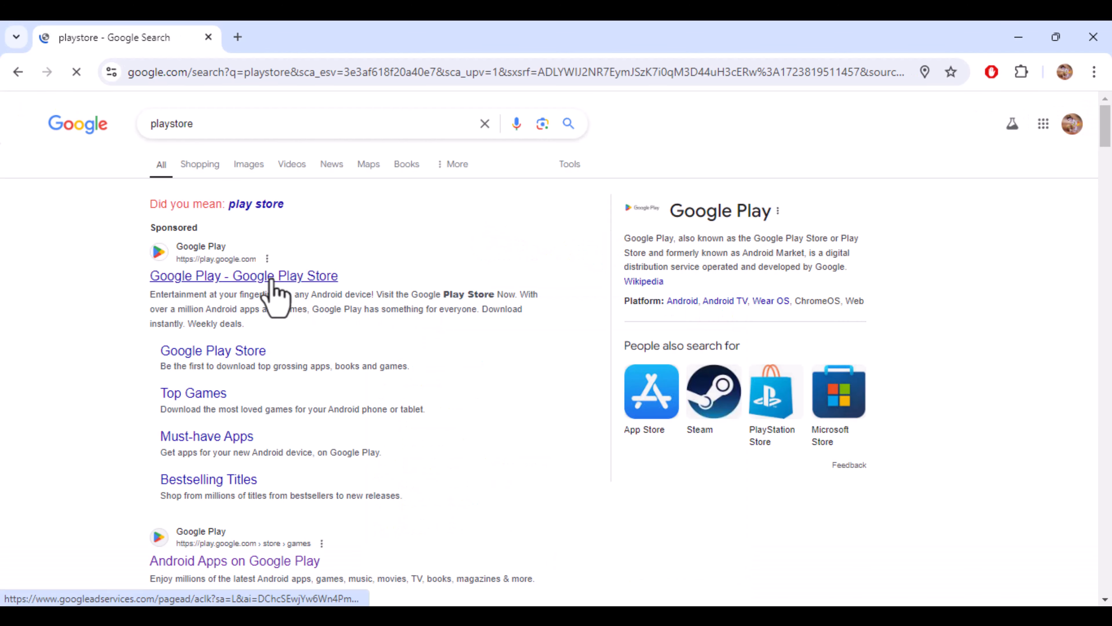
click(264, 276)
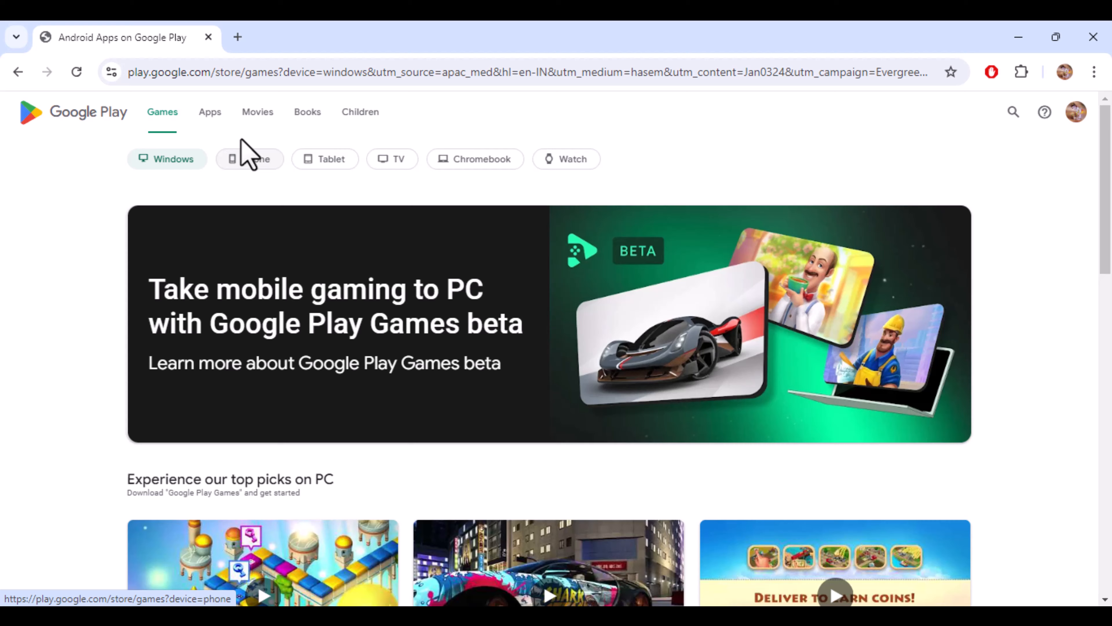
click(210, 112)
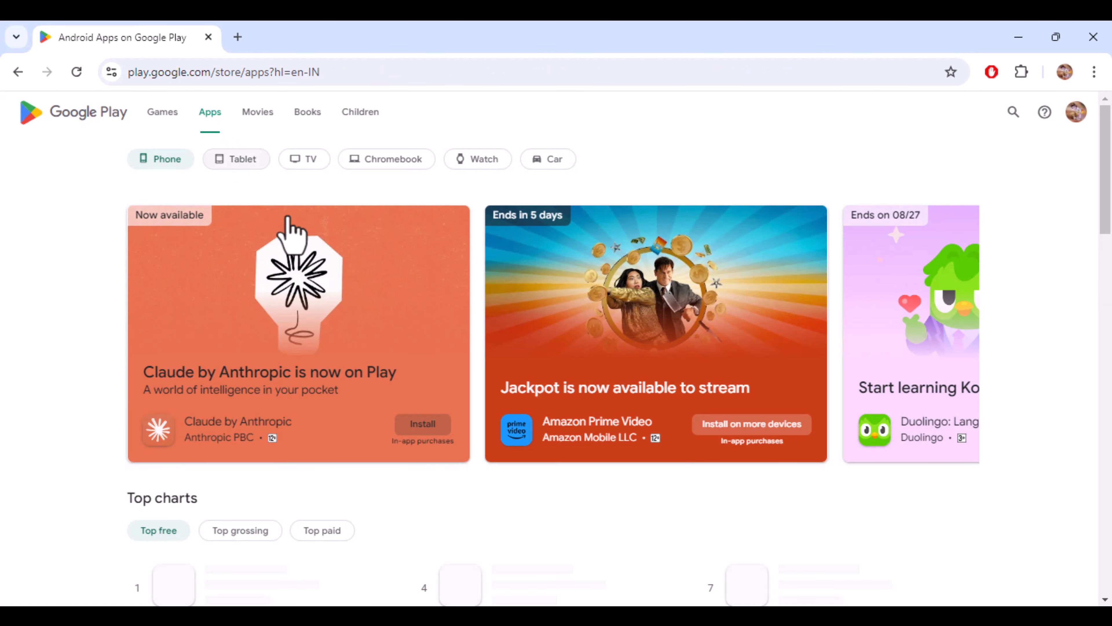
scroll(down, 3)
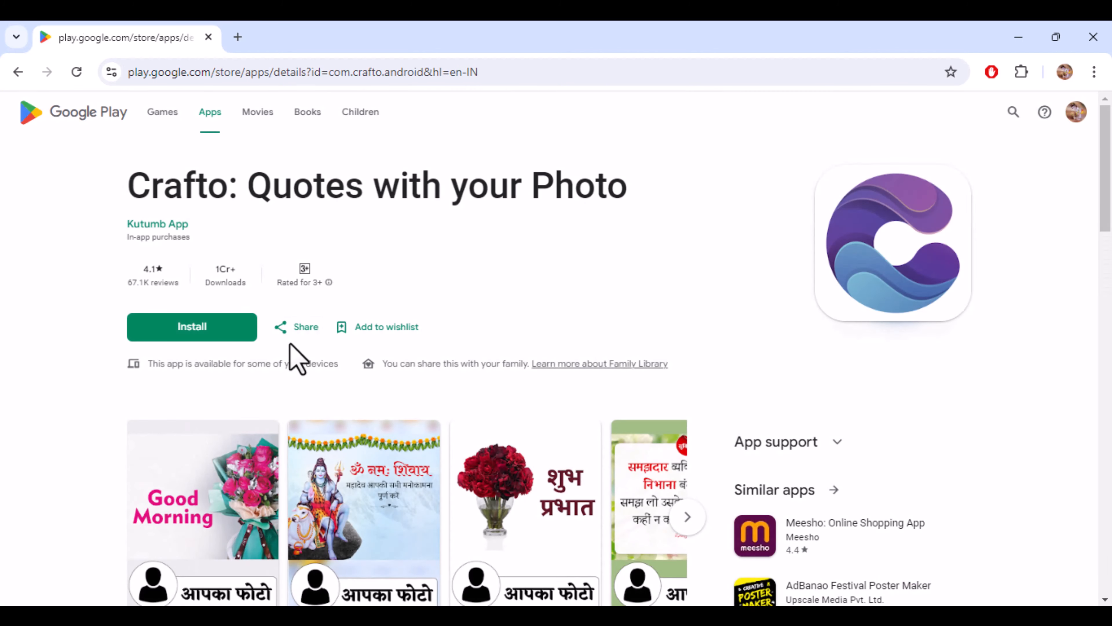
click(199, 490)
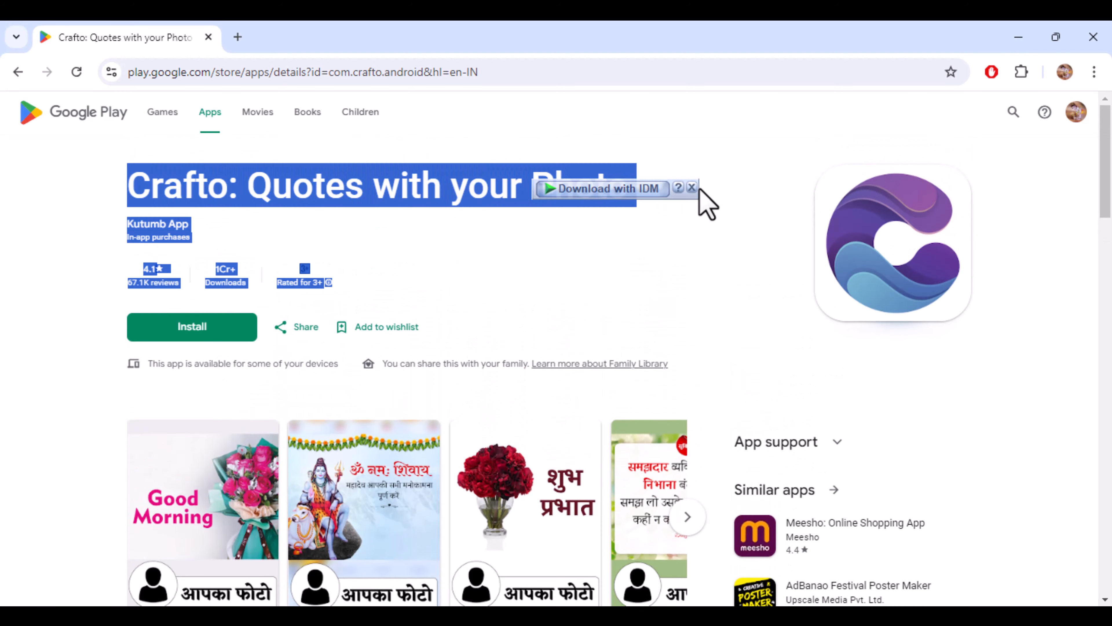
Ask ChatGPT for a one-word alternative name for building an app similar to Crafto
click(357, 37)
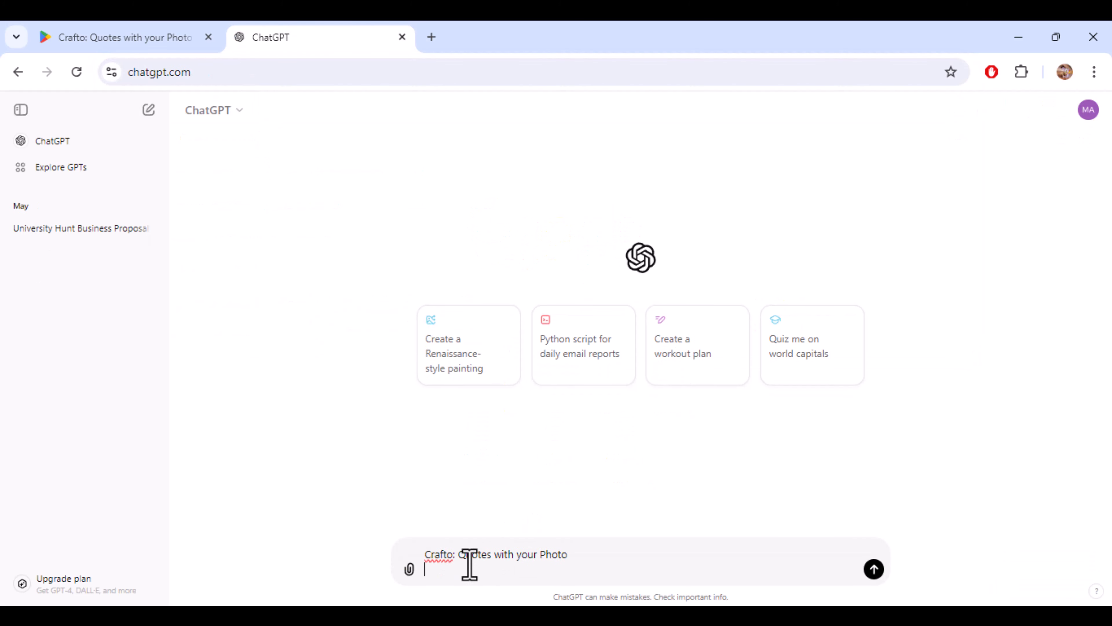
text(I need a)
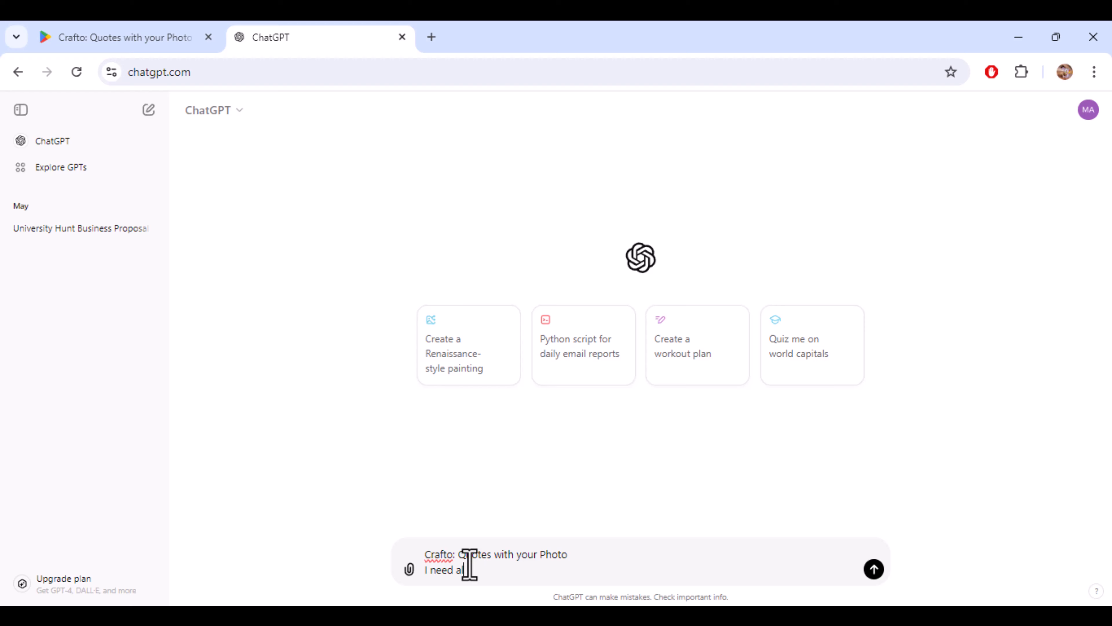
text(lternative)
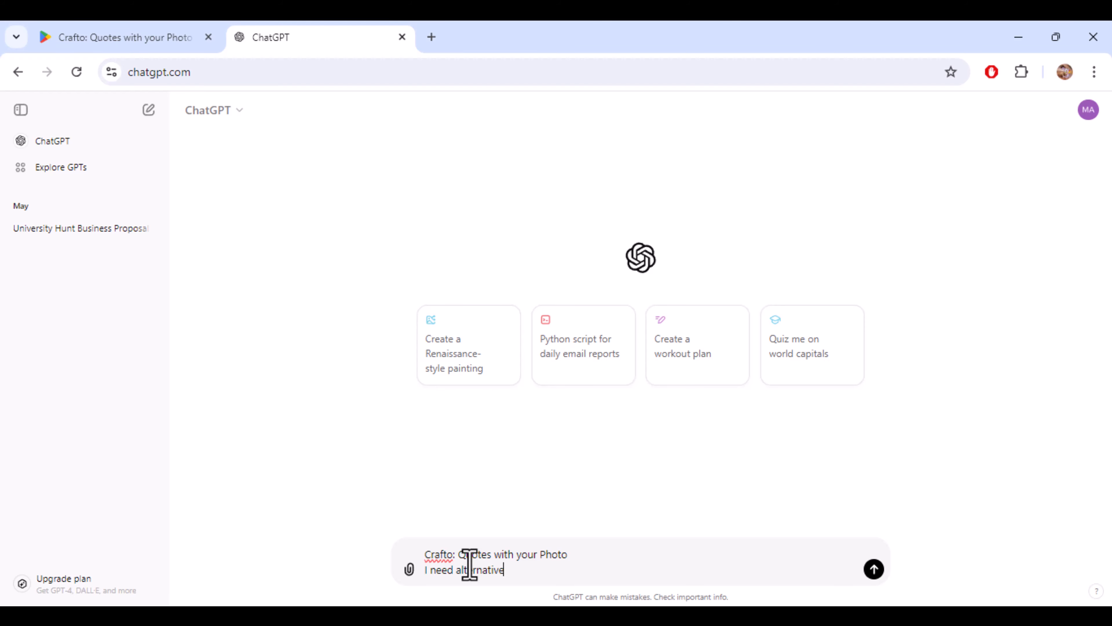
text(name)
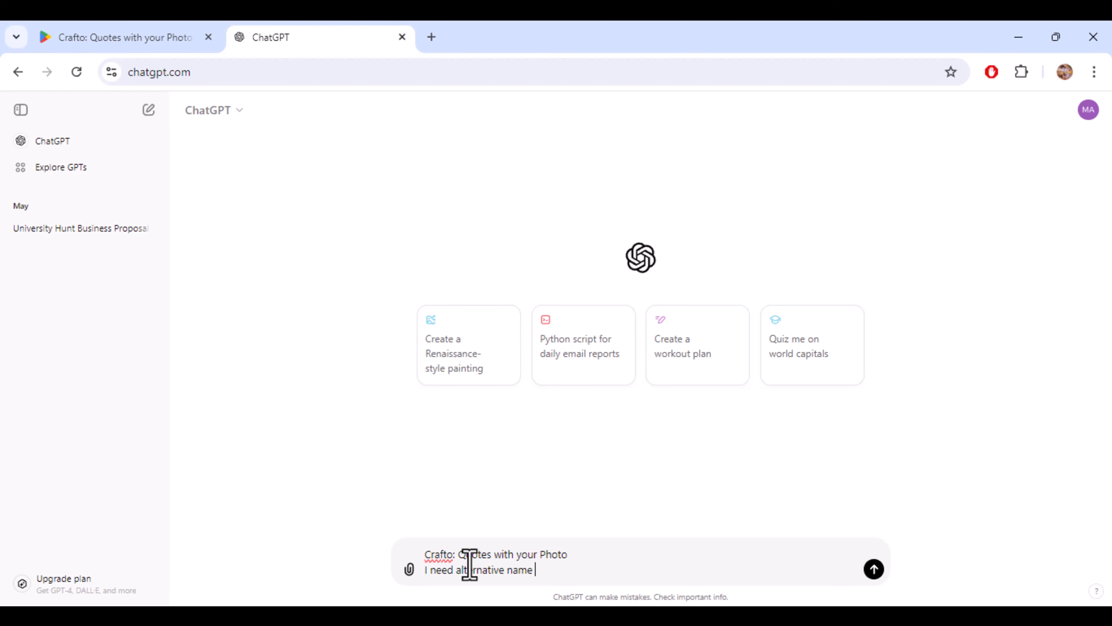
text(for build)
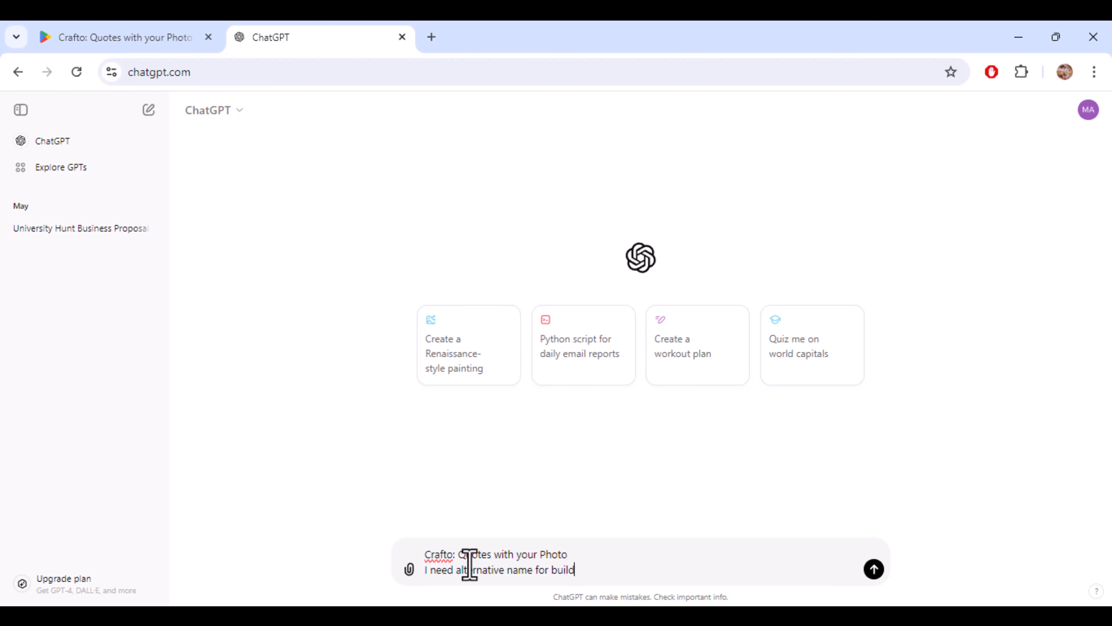
text(ing sili)
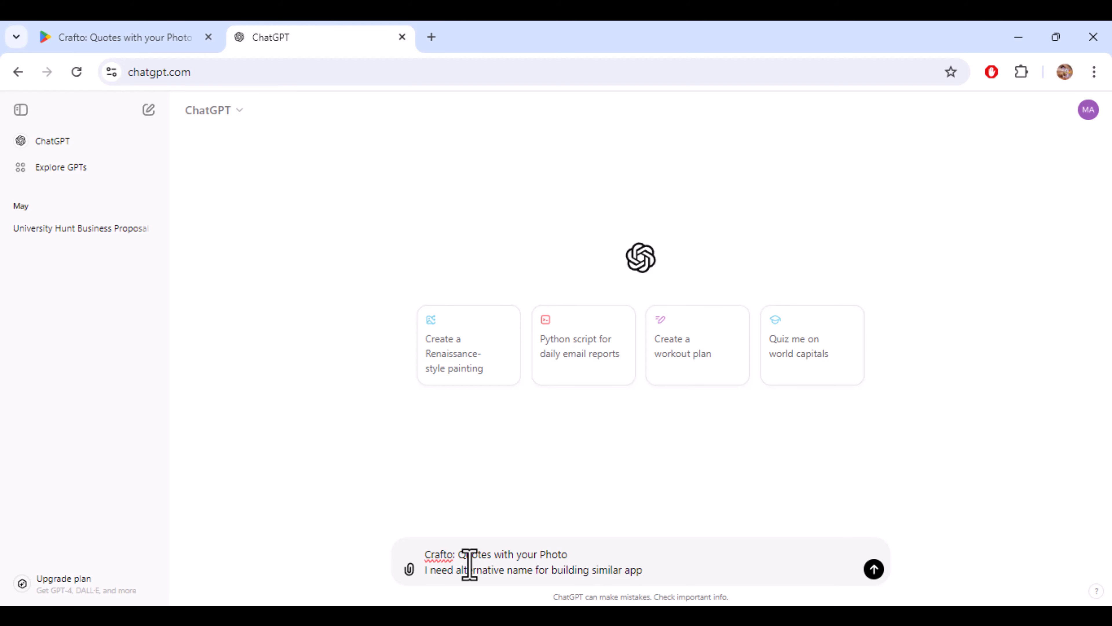
text(it should be)
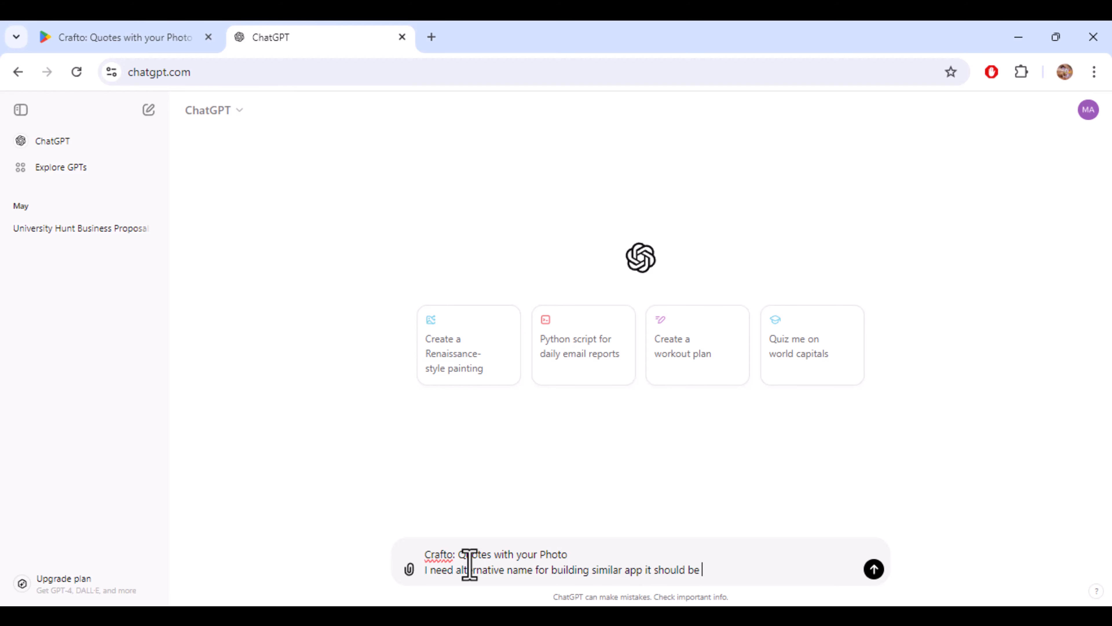
text(one word)
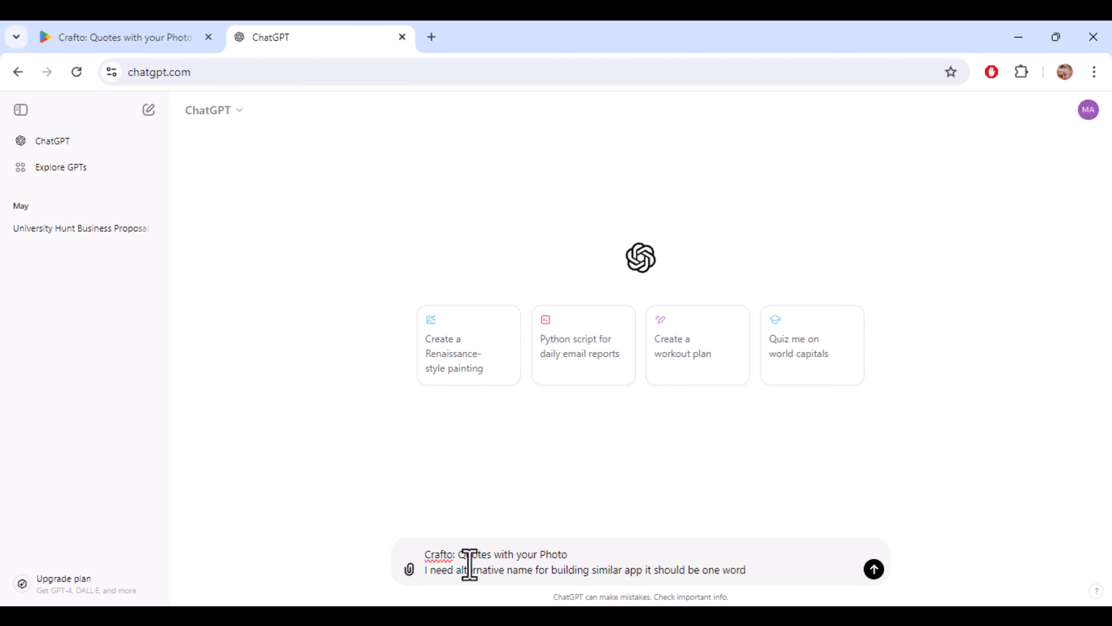
click(874, 569)
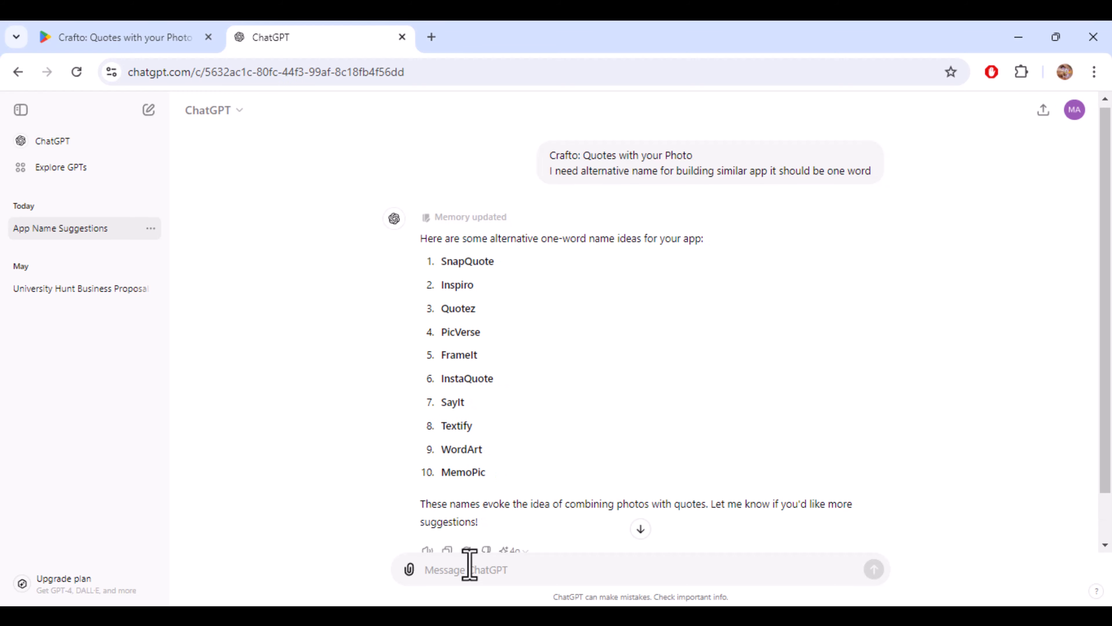
mouse_move(650, 379)
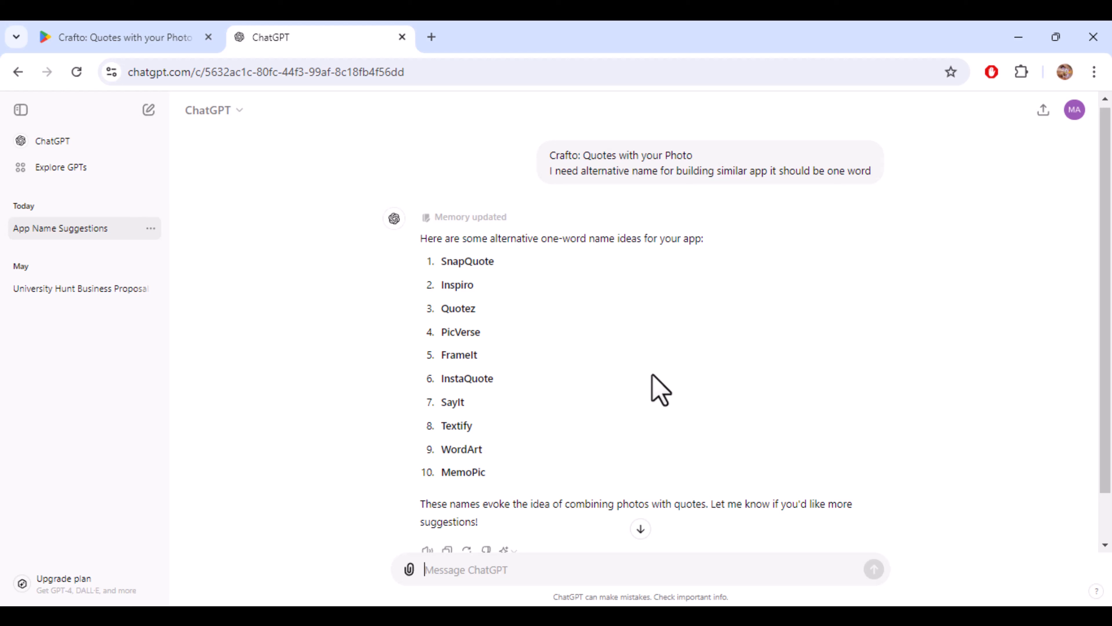
Pick 'Quotez' out of ChatGPT's list of suggested names
double_click(457, 308)
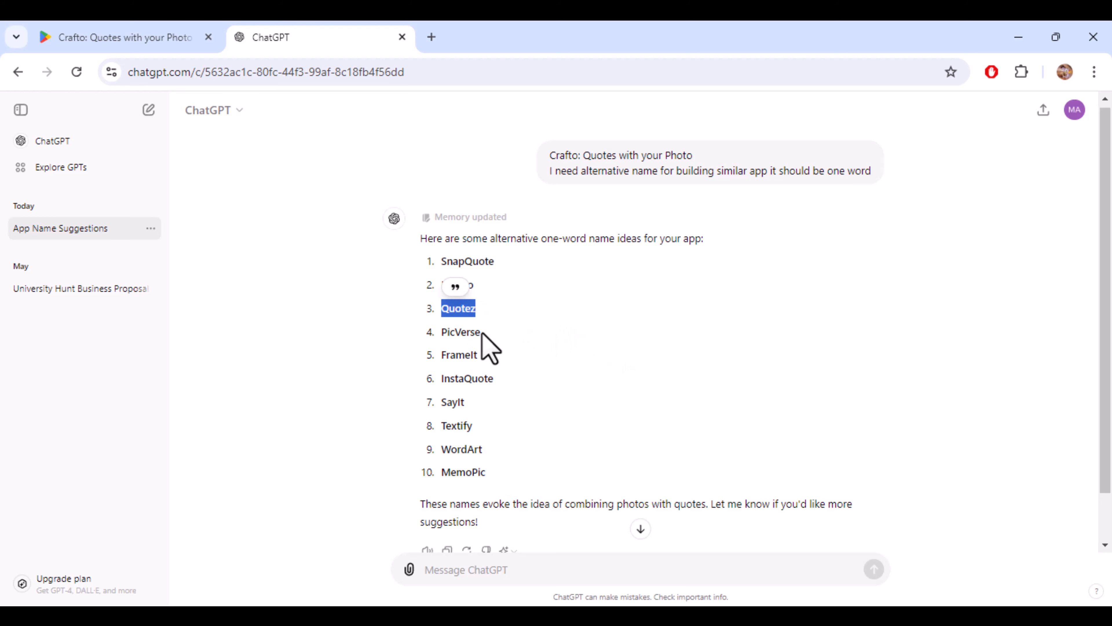
mouse_move(683, 434)
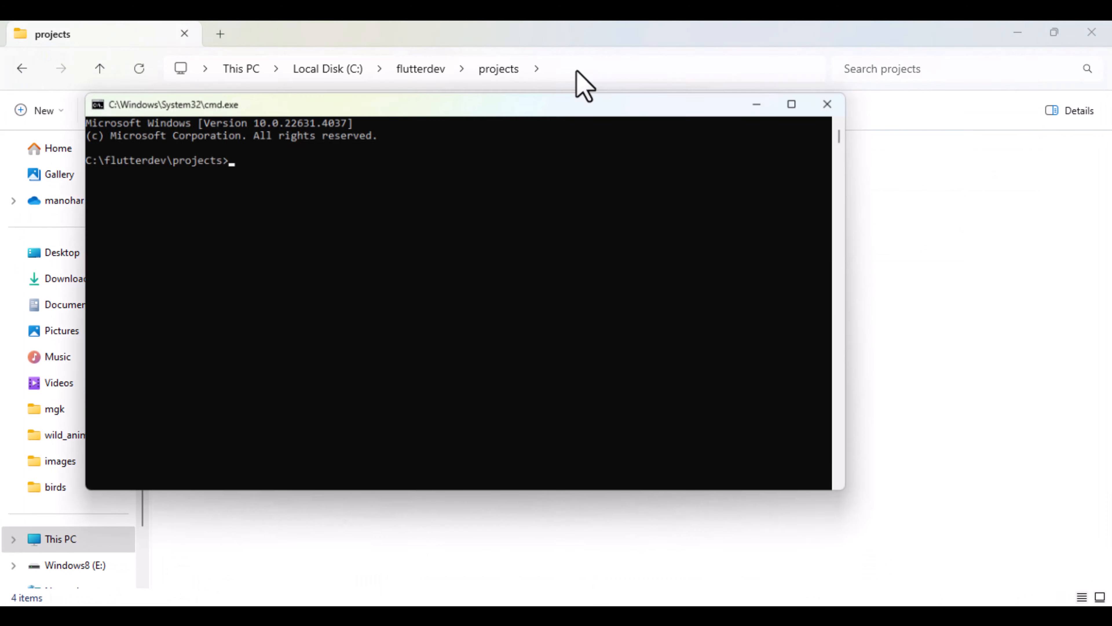
Run 'flutter create --org org.unihunt quotez' to generate the new project
text(fli)
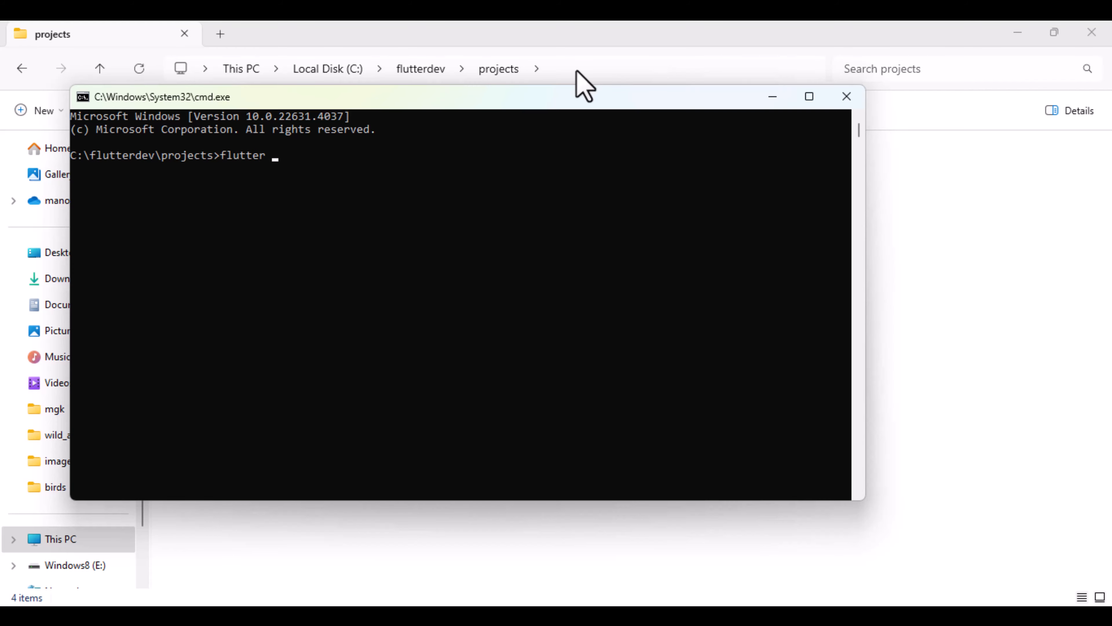
text(create)
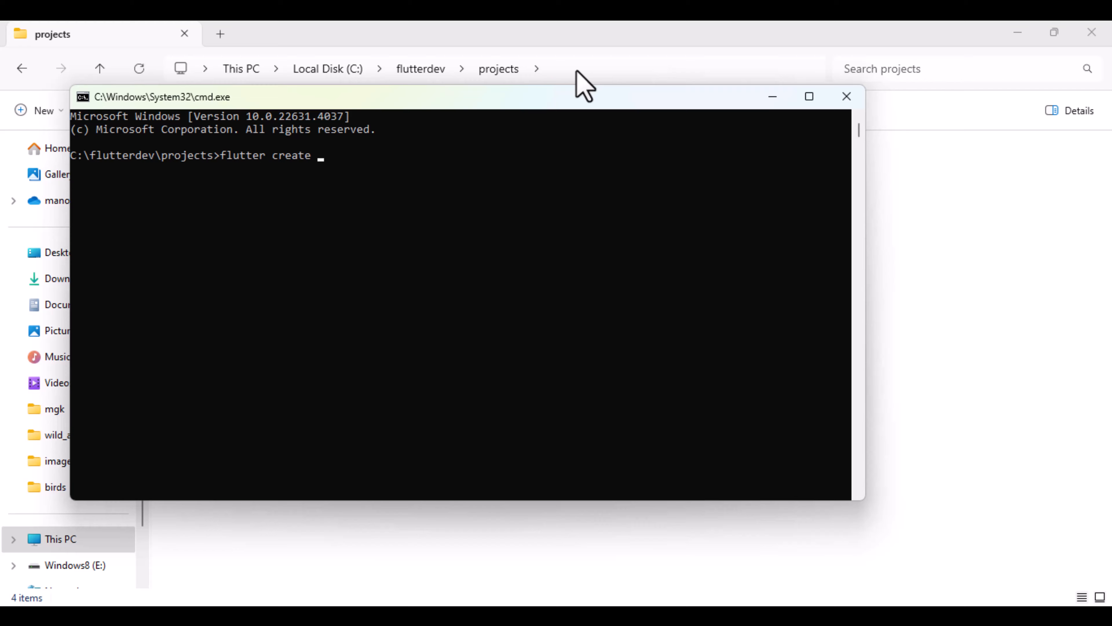
text(--)
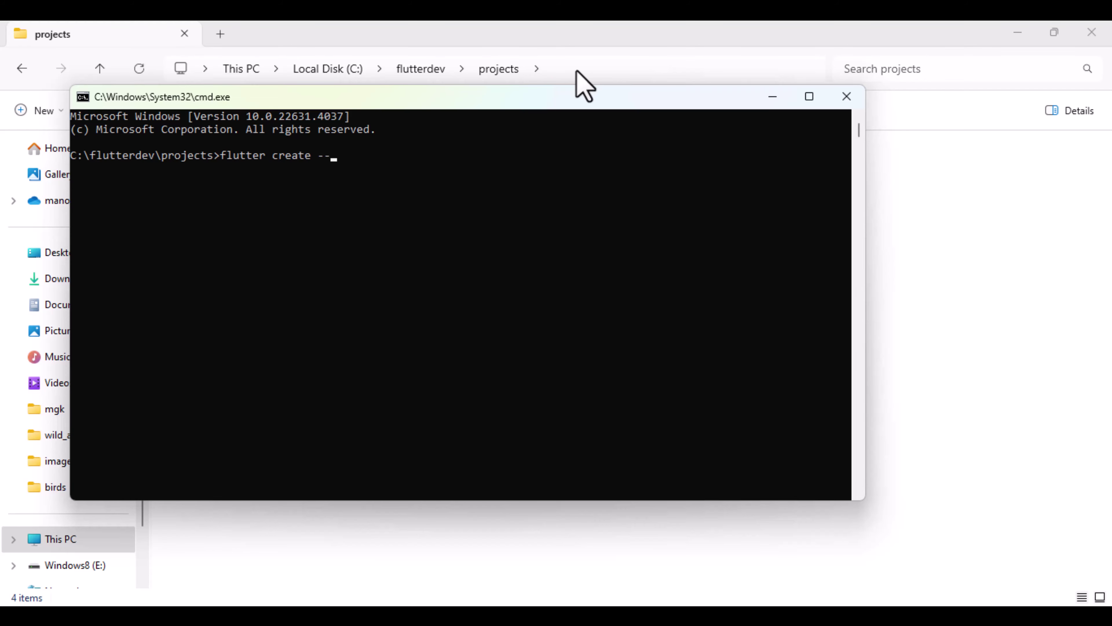
text(org)
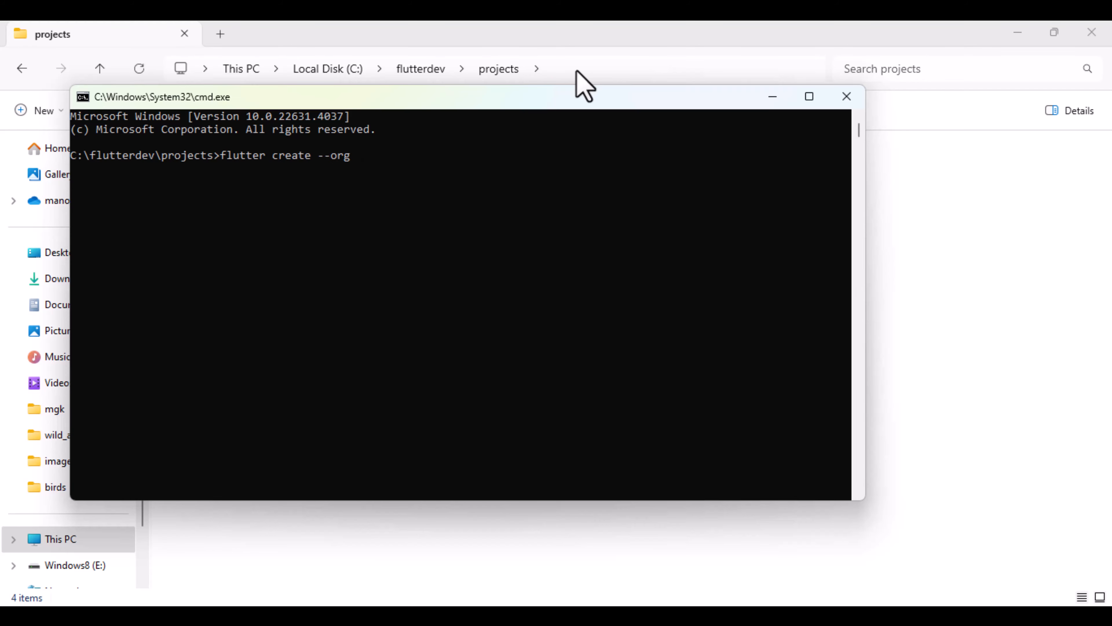
text(o)
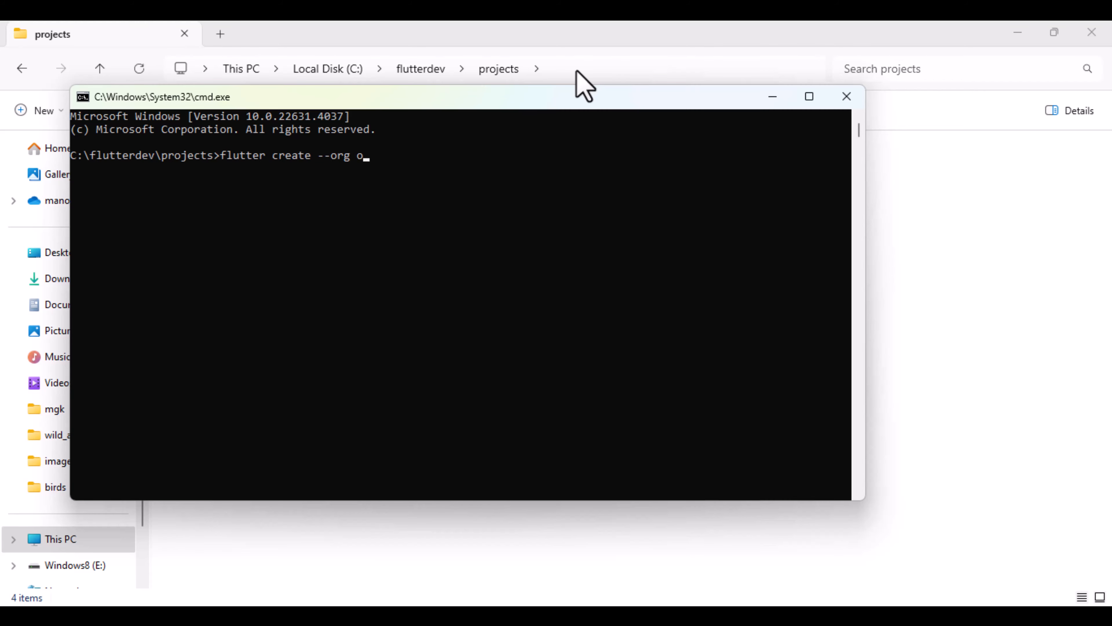
text(rg.uni)
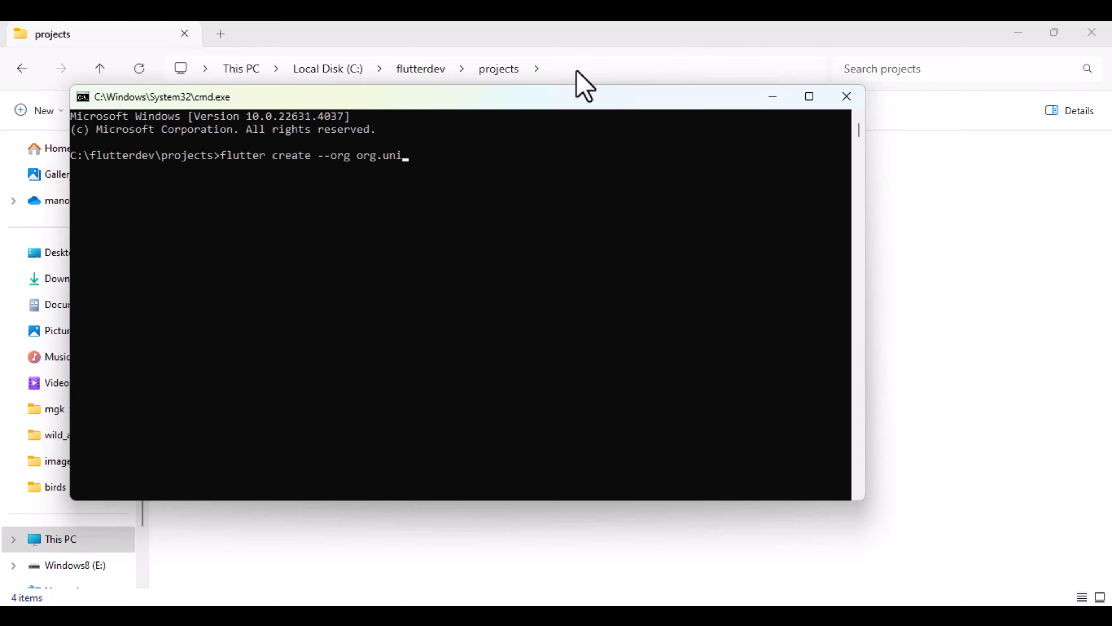
text(hunt quote)
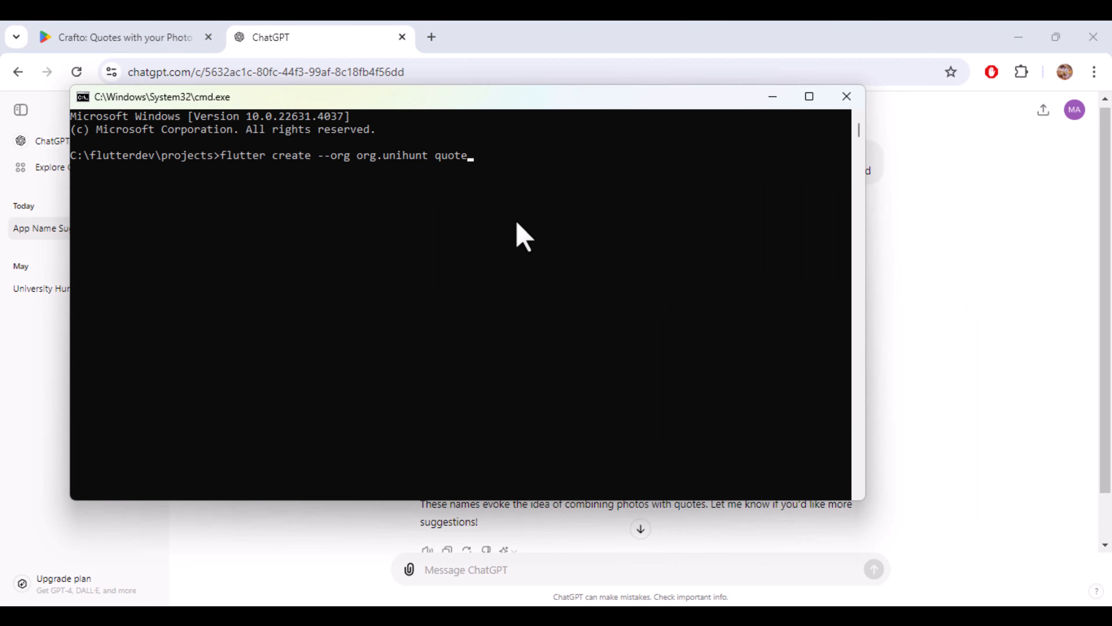
key(alt+tab)
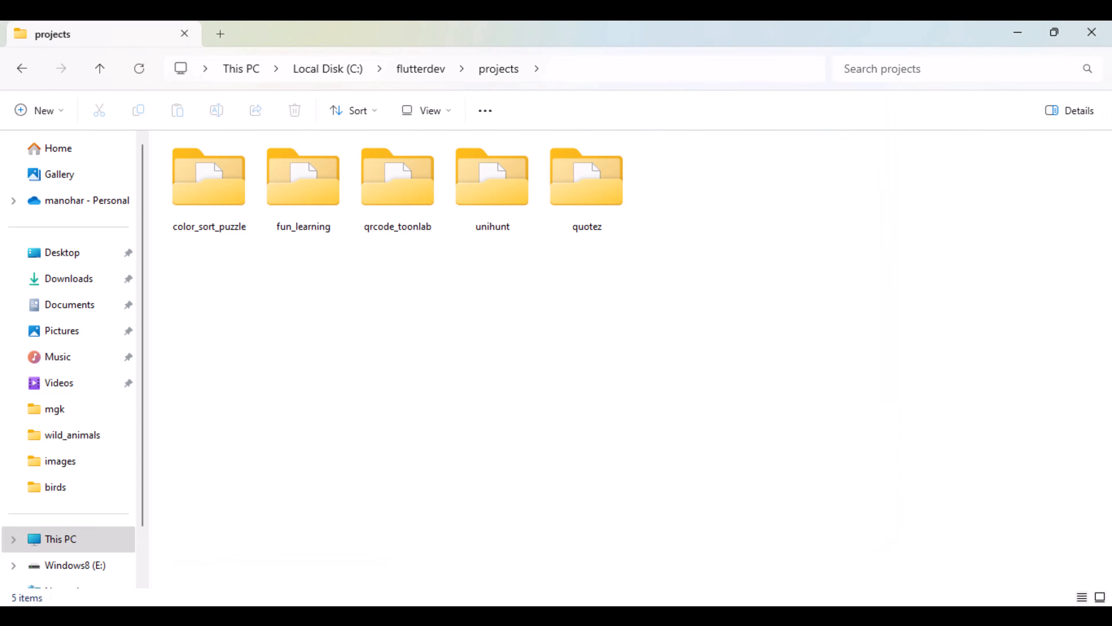
Open the new quotez project folder in Visual Studio Code
double_click(587, 176)
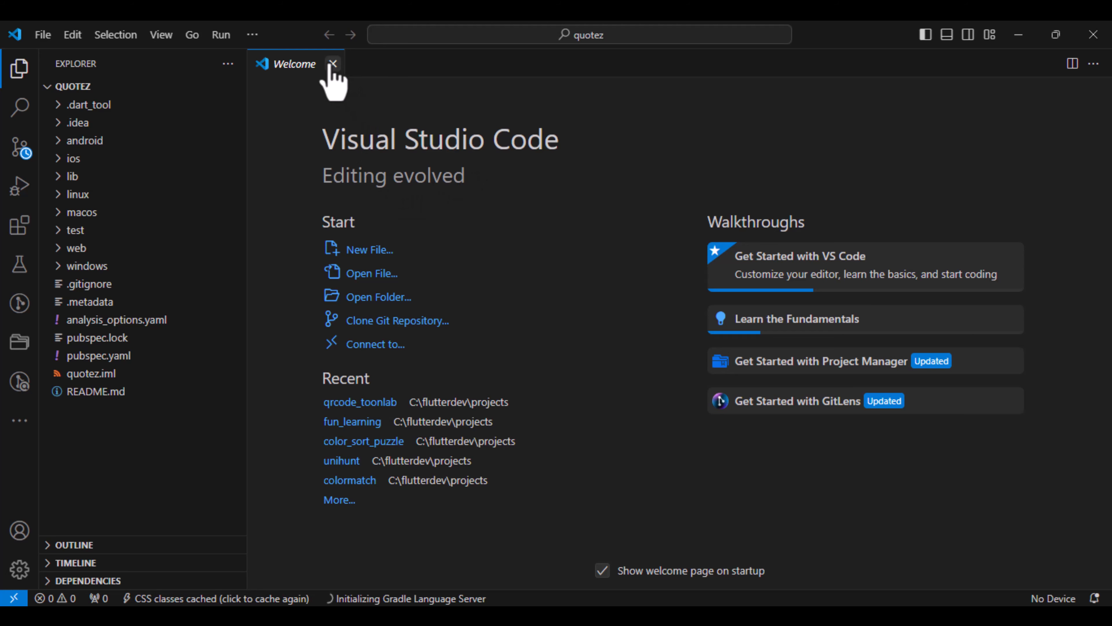
Show android/app/build.gradle with its applicationId org.unihunt.quotez highlighted
click(336, 63)
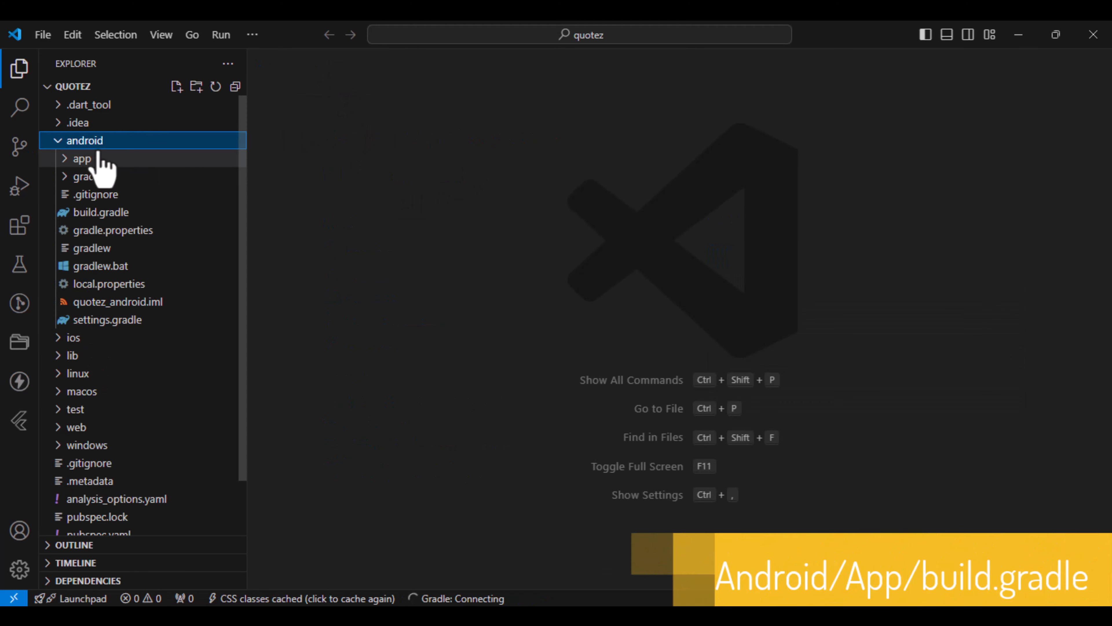
click(85, 140)
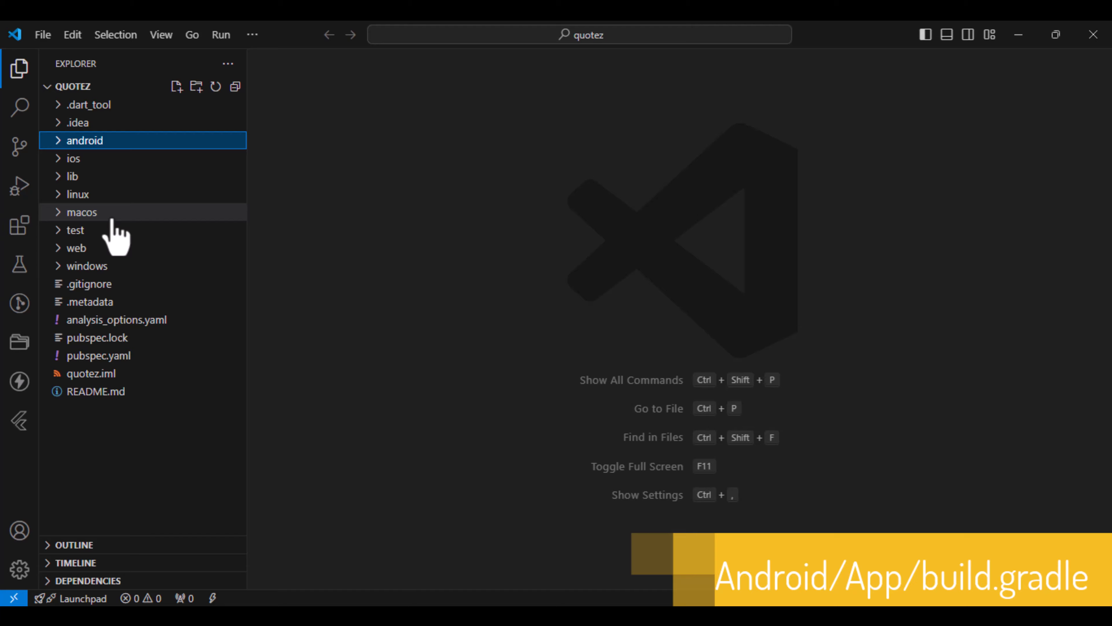
click(101, 194)
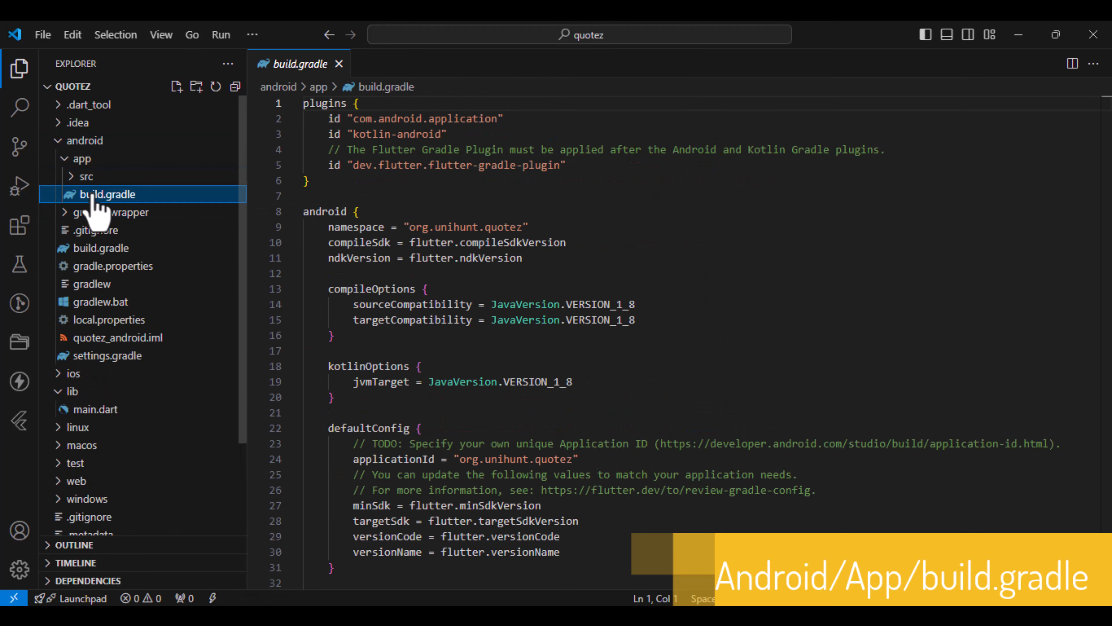
double_click(464, 227)
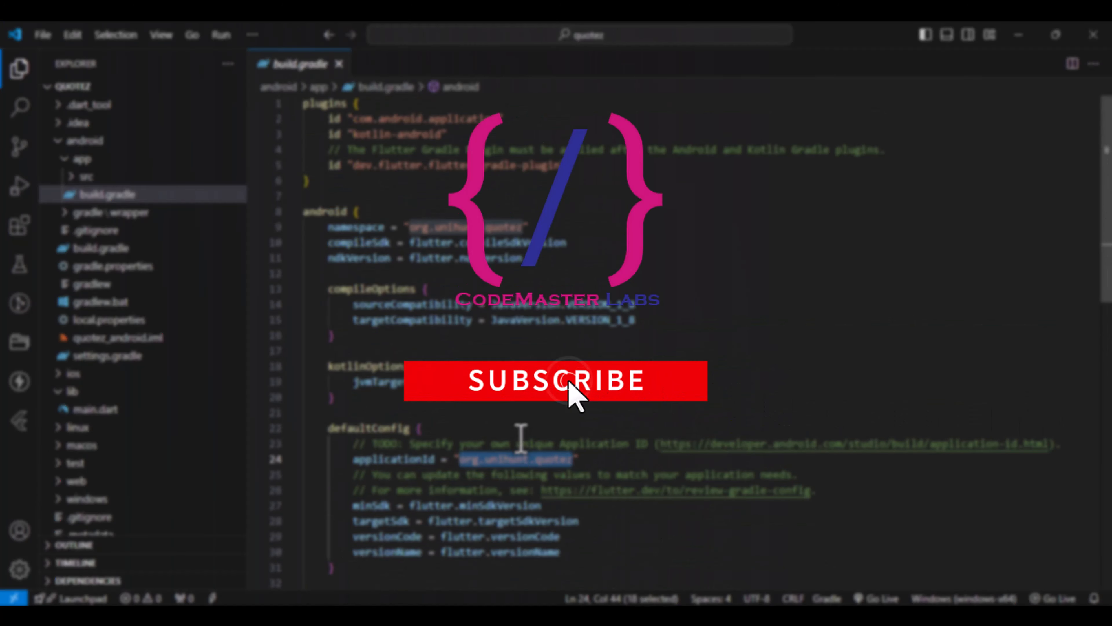
mouse_move(453, 589)
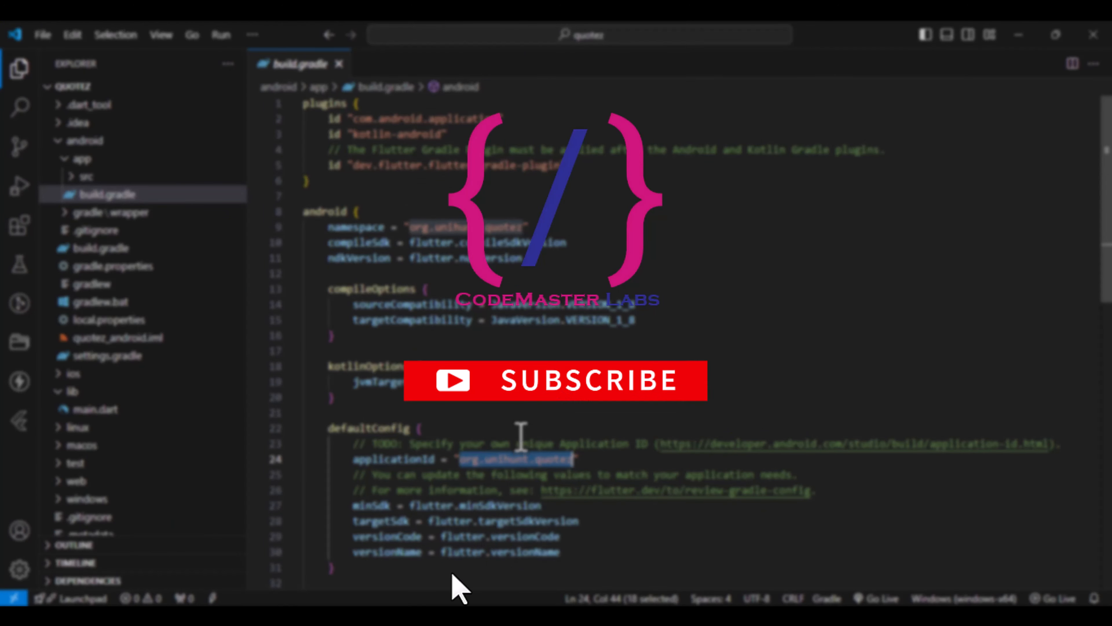